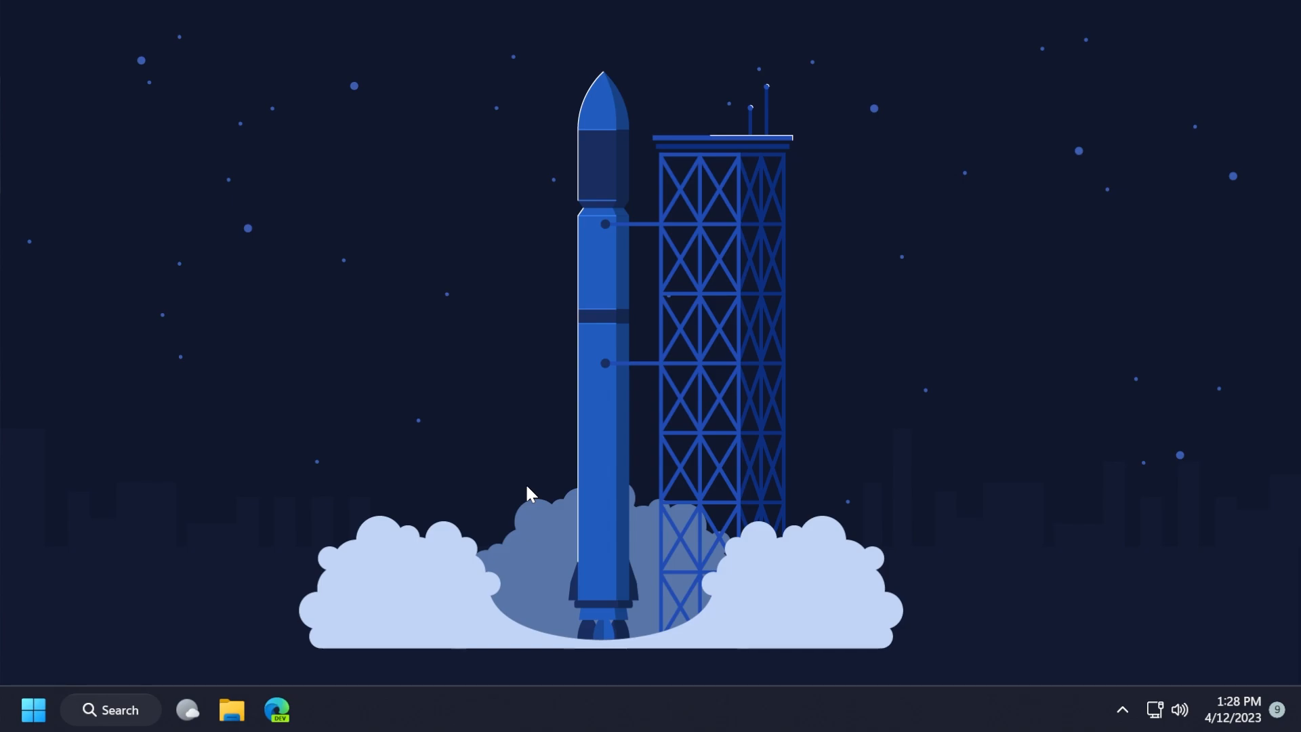
# Show the About page's Windows specifications: Windows 11 Pro 22H2, OS build 22621.1555.
pyautogui.click(322, 709)
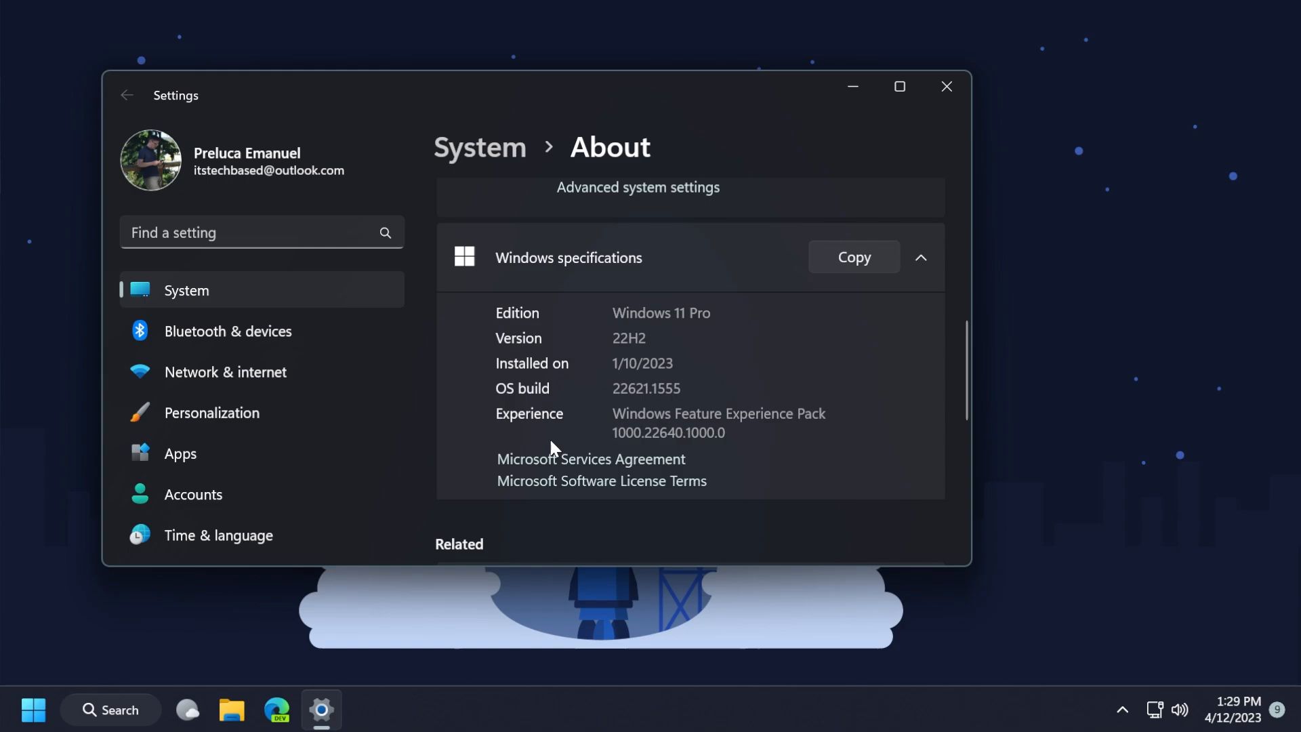
pyautogui.moveTo(624, 407)
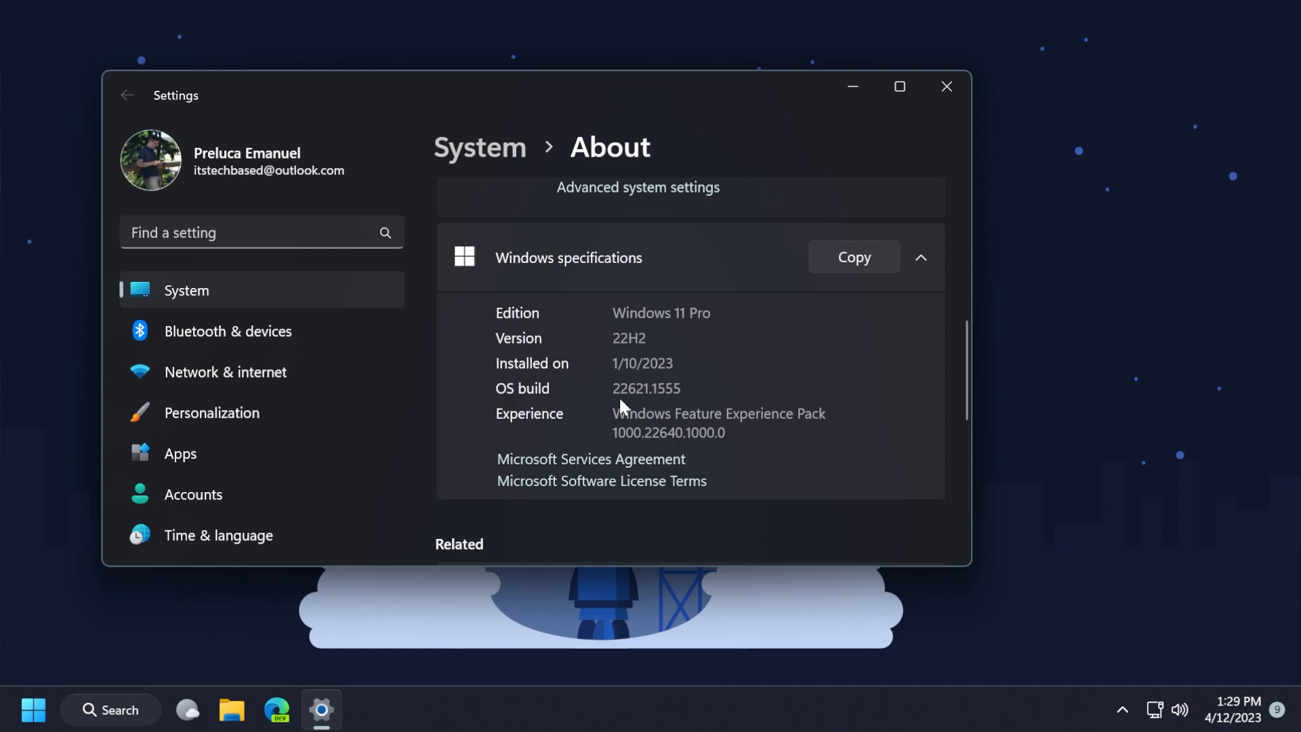
pyautogui.moveTo(664, 396)
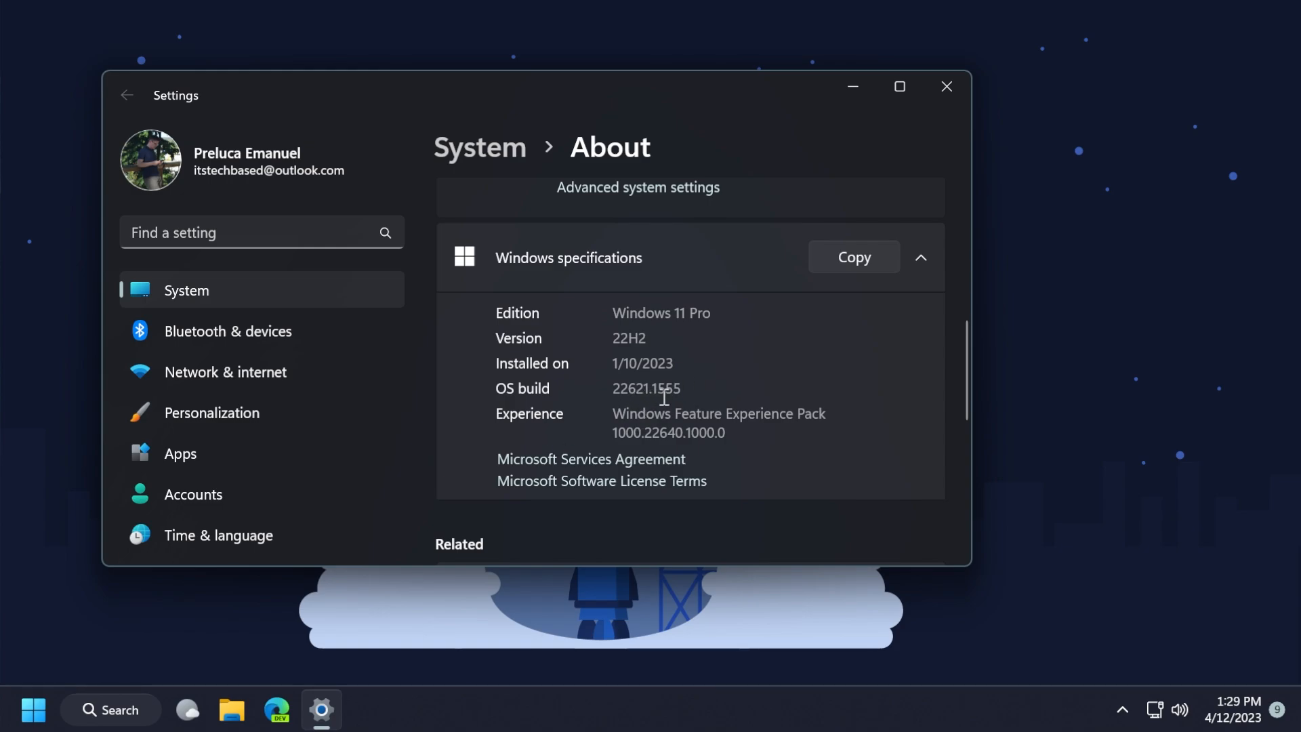
pyautogui.moveTo(732, 384)
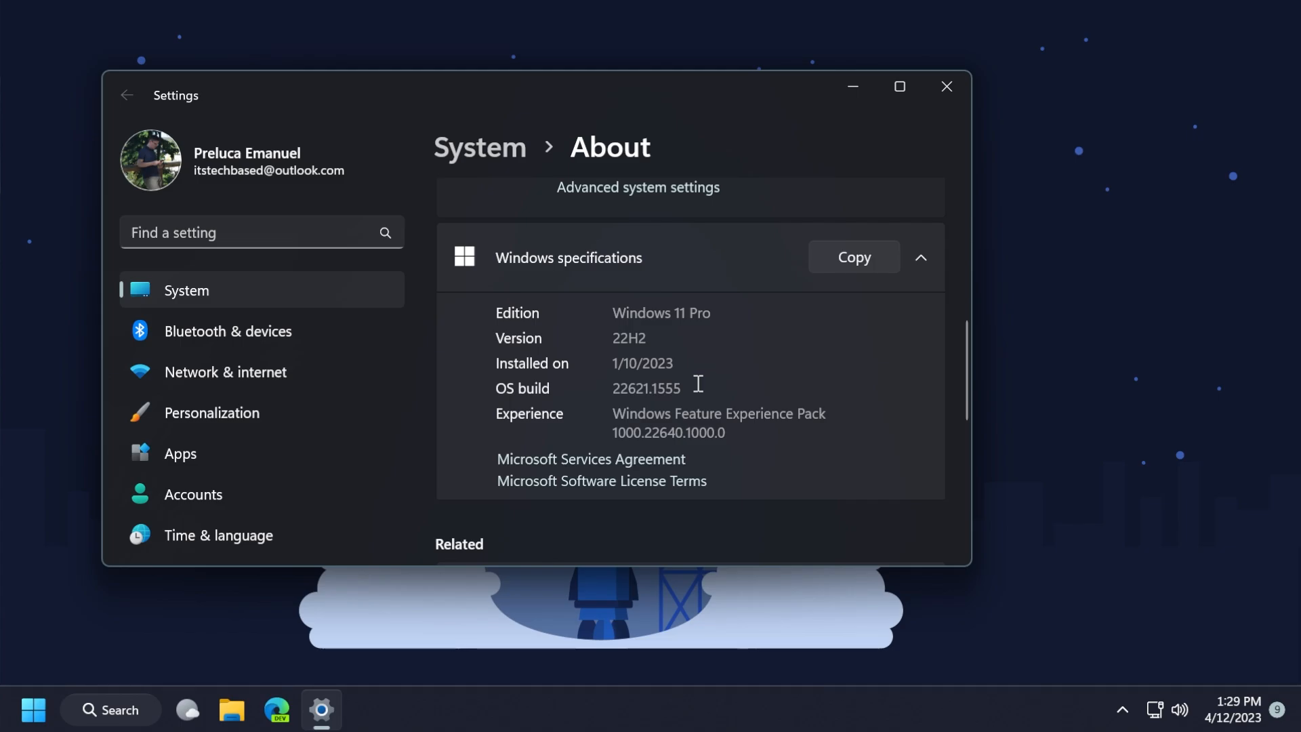
pyautogui.moveTo(552, 92)
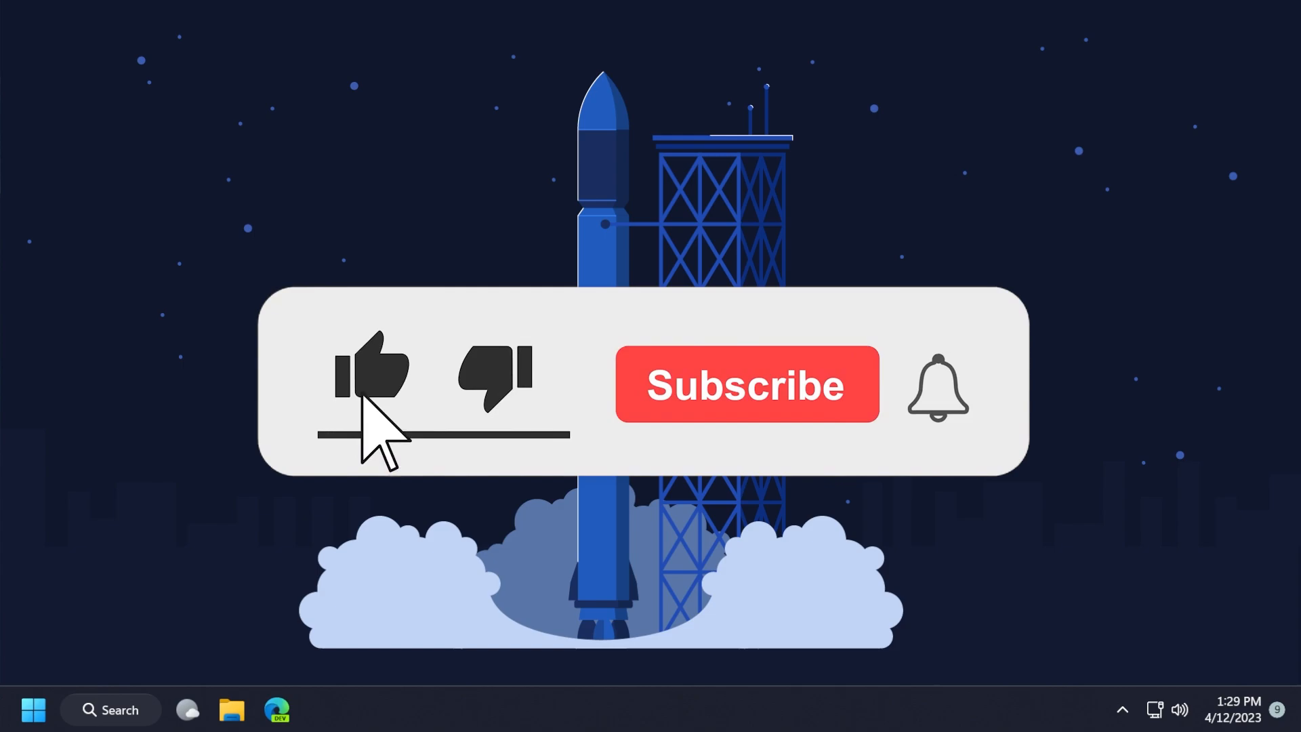
pyautogui.click(746, 384)
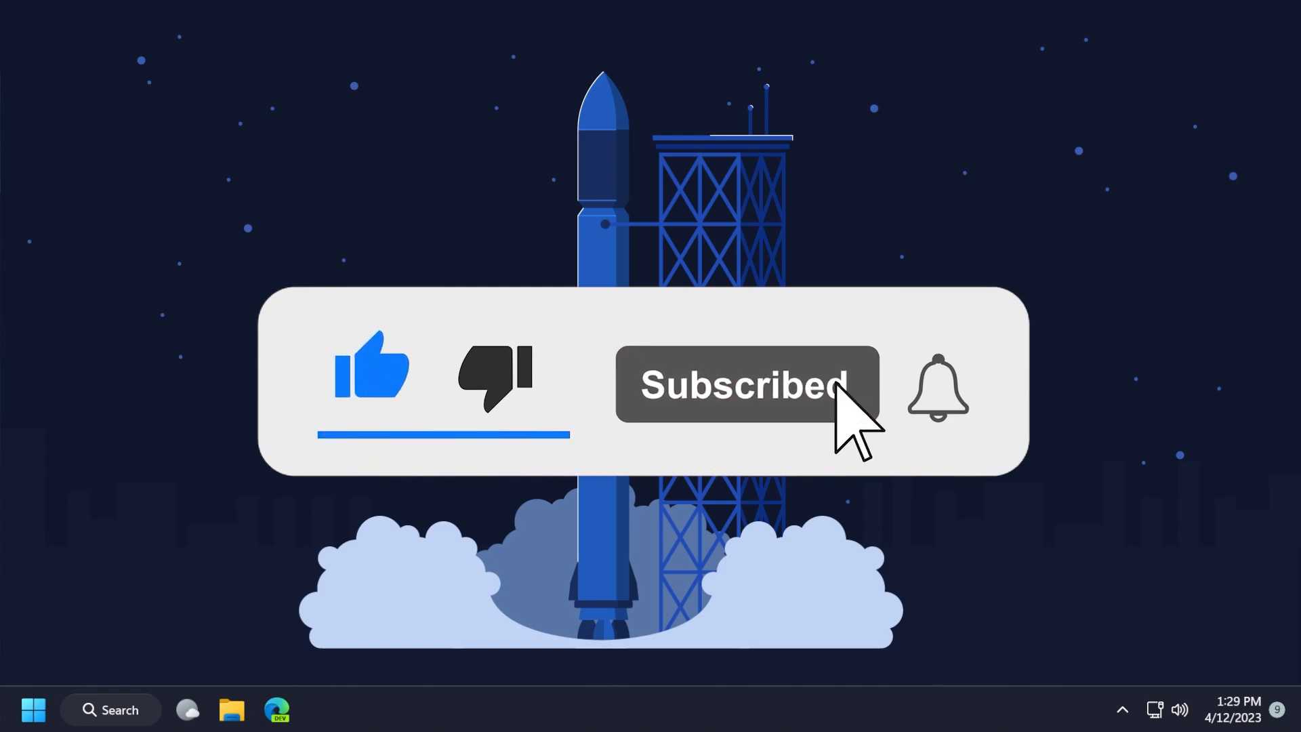
pyautogui.click(936, 386)
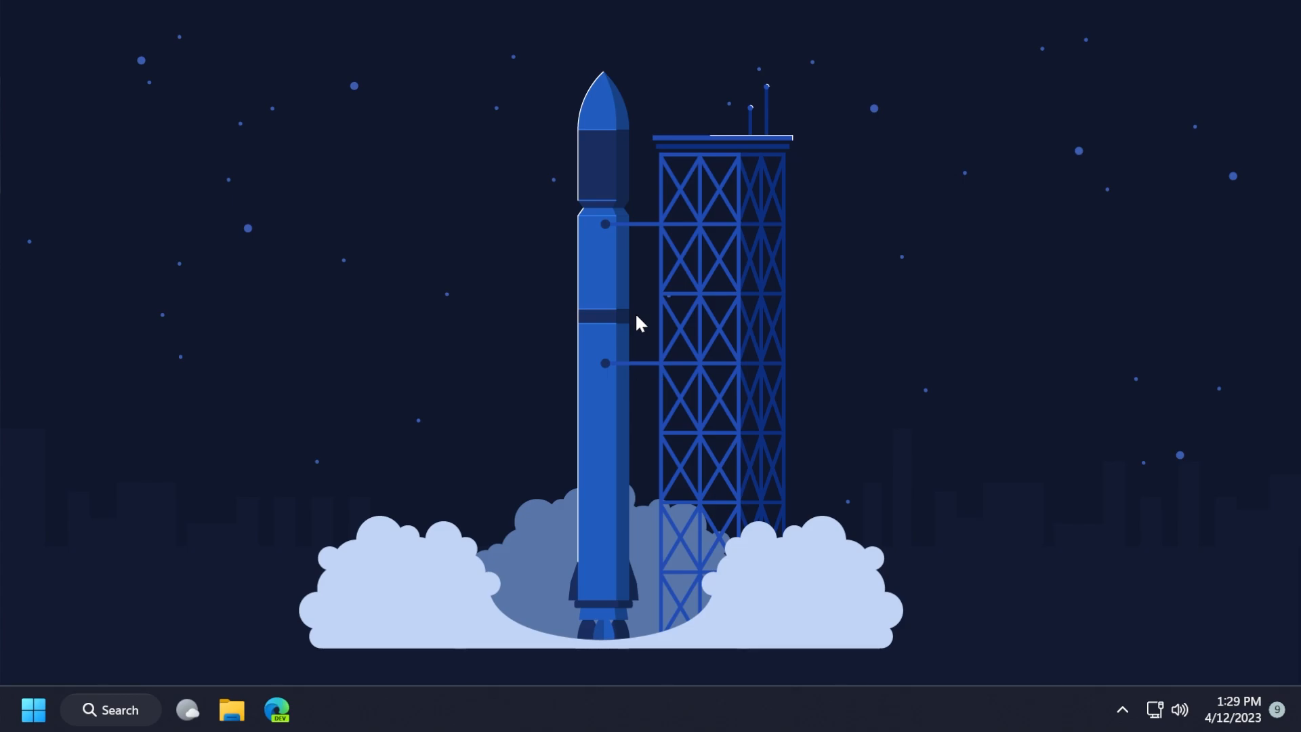
pyautogui.moveTo(903, 355)
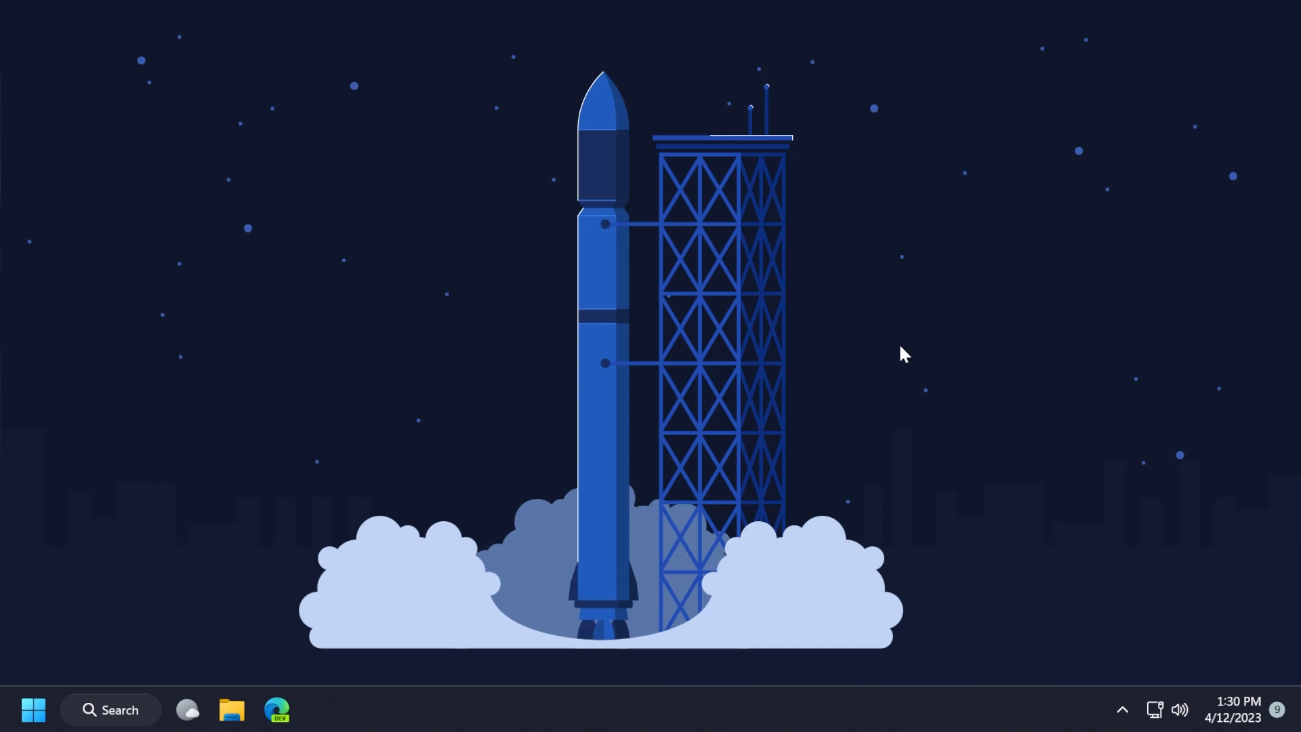
pyautogui.moveTo(365, 282)
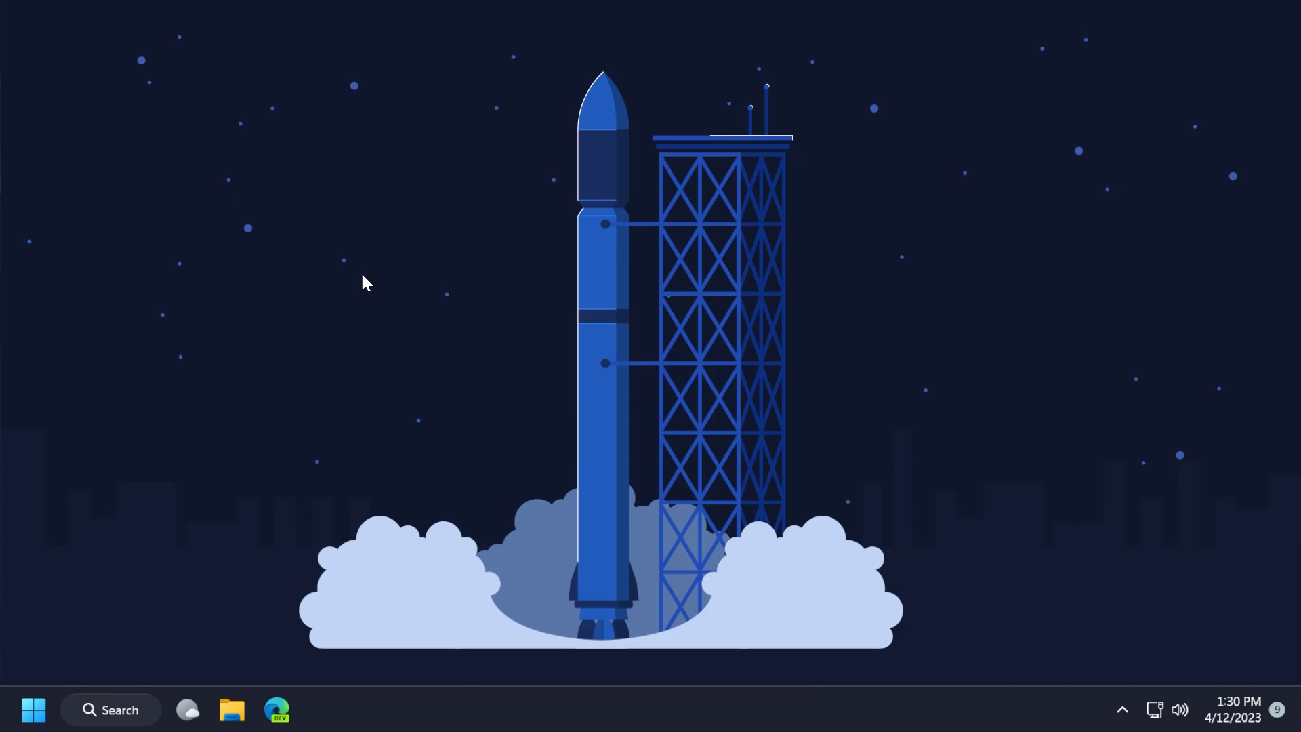
pyautogui.moveTo(427, 326)
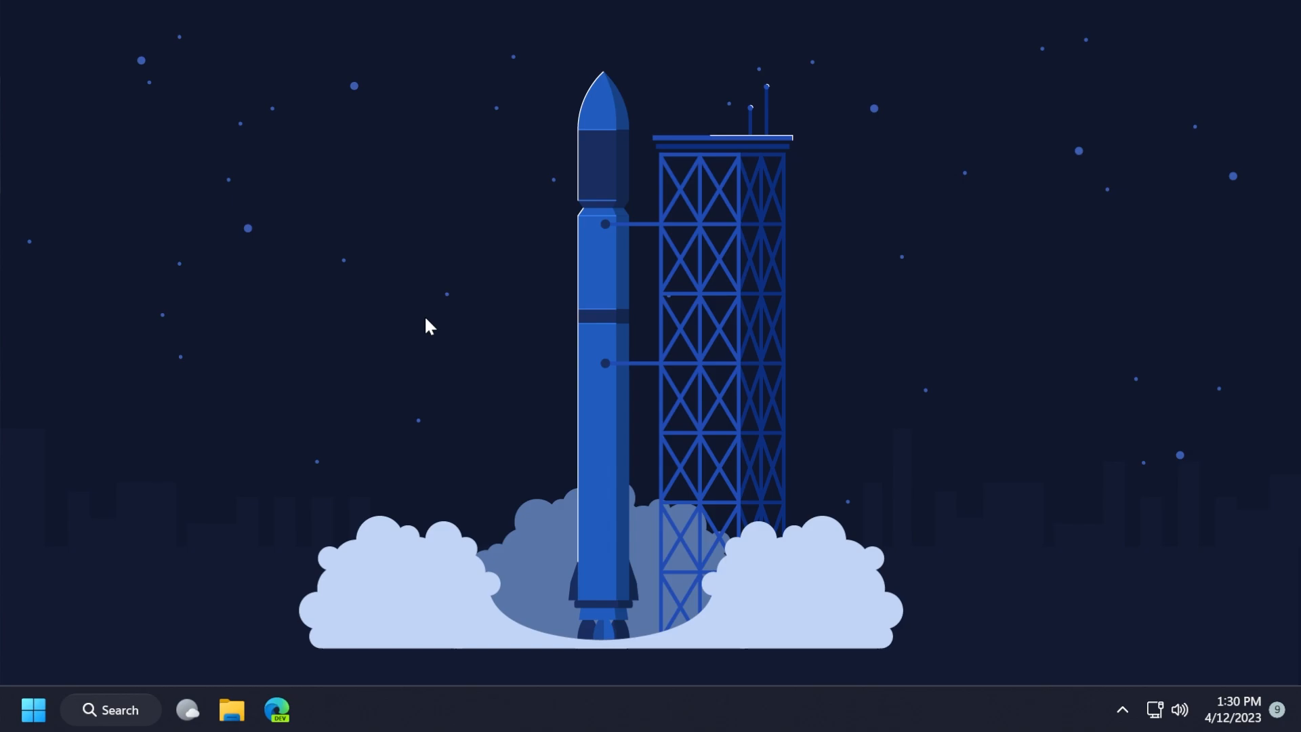
pyautogui.click(34, 709)
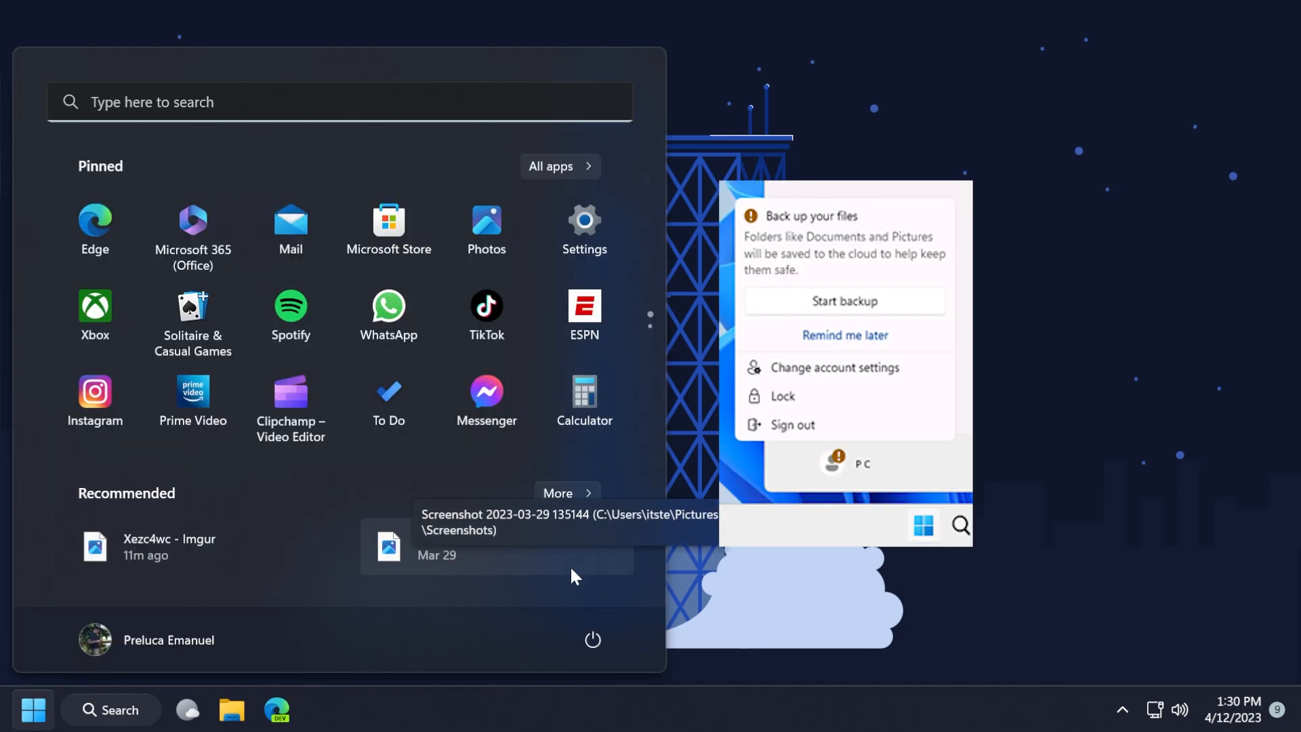
pyautogui.moveTo(510, 618)
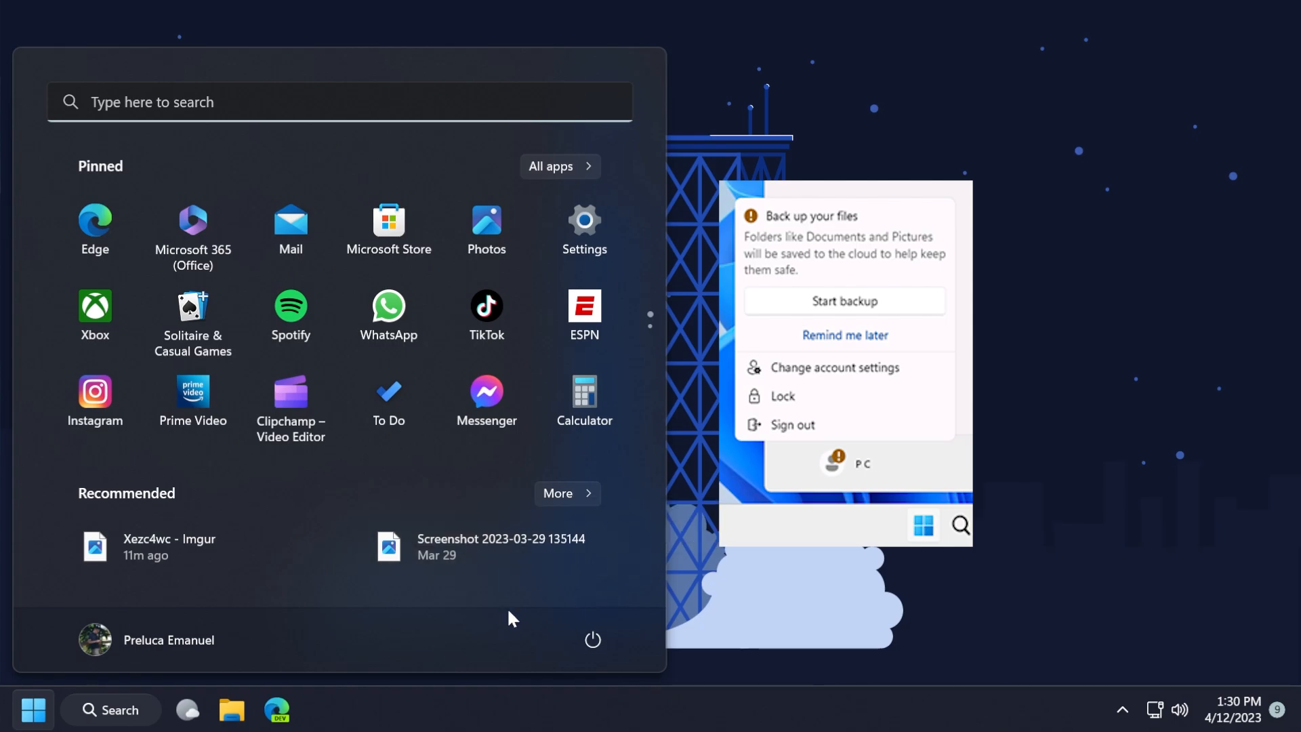
pyautogui.click(111, 710)
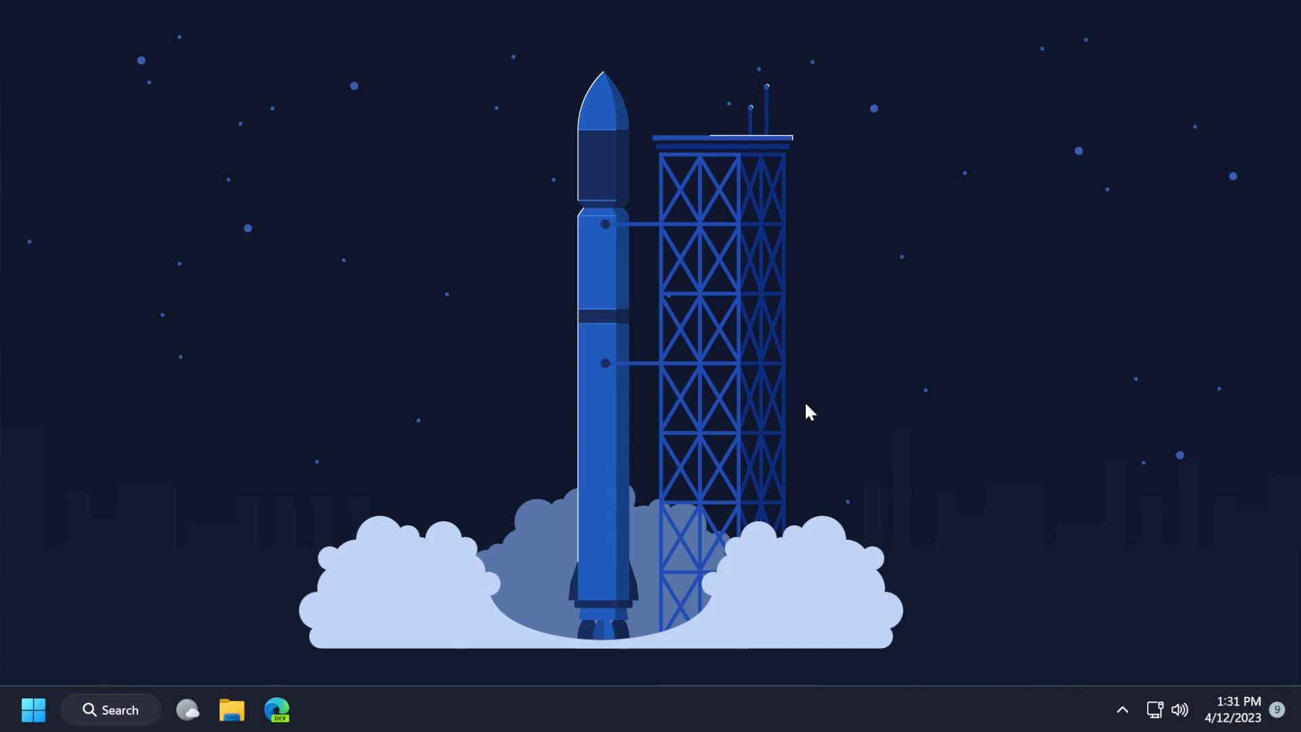
pyautogui.click(111, 710)
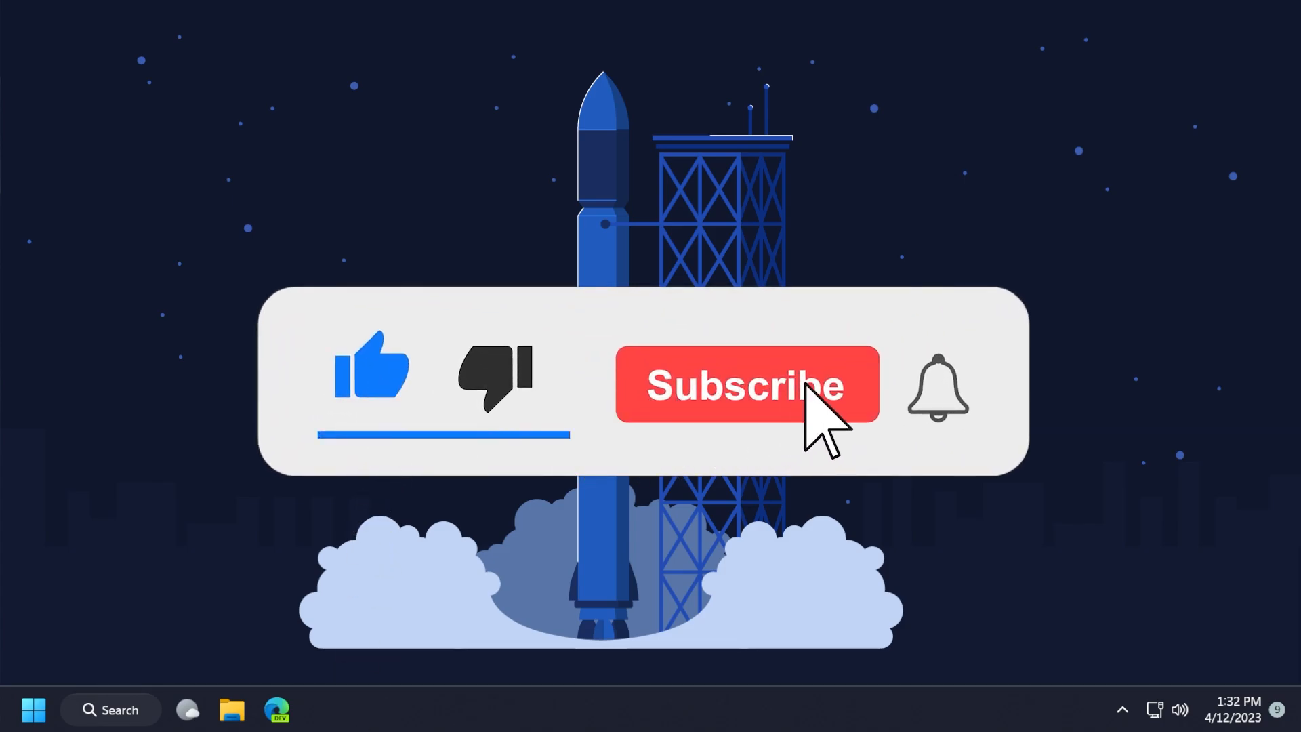
pyautogui.click(745, 385)
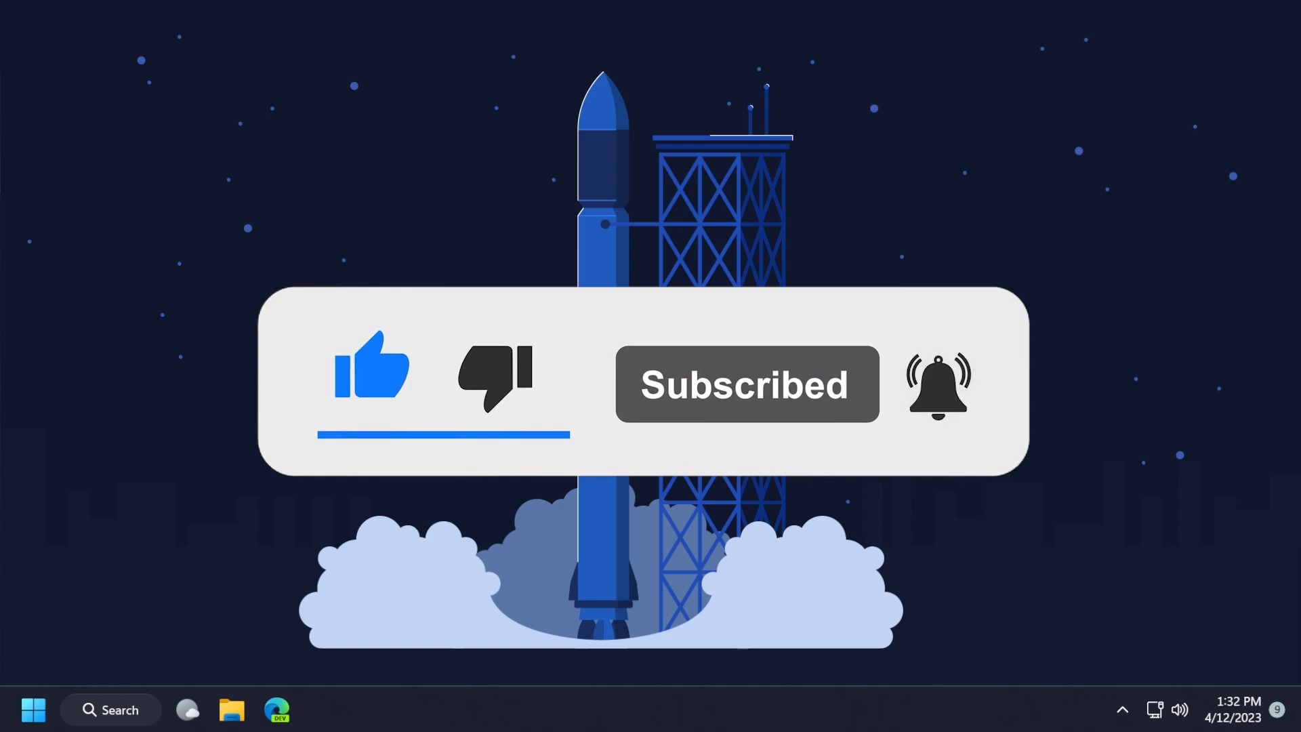